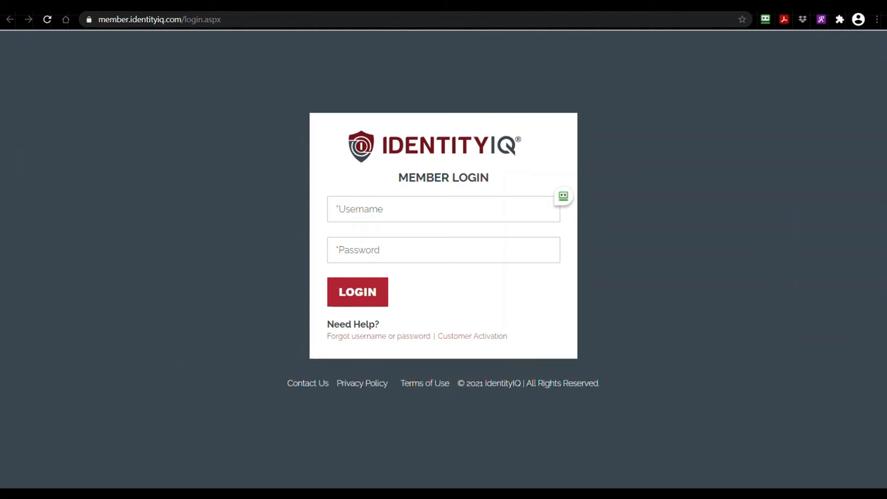
- Sign in to IdentityIQ with the saved username and password from the password manager
click(357, 291)
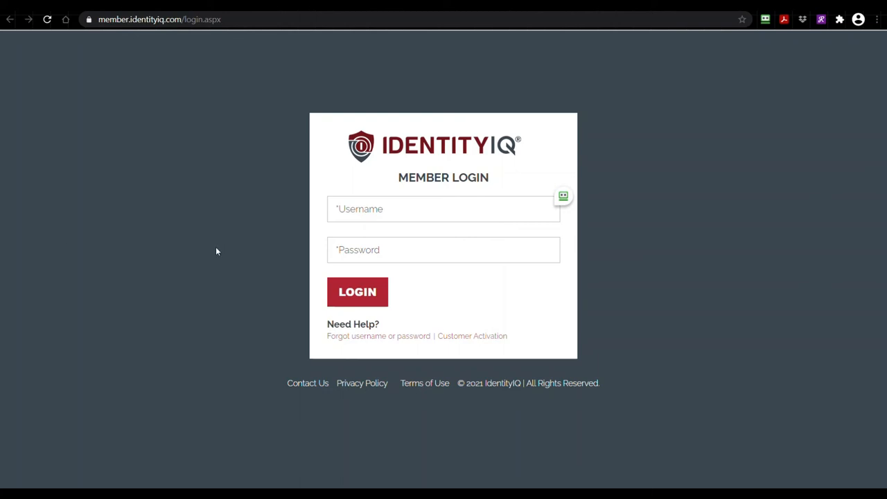
mouse_move(554, 200)
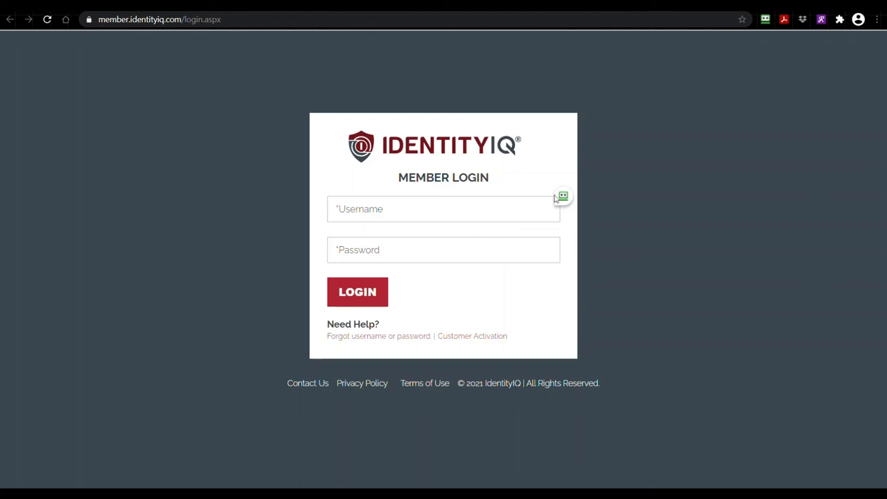
click(357, 291)
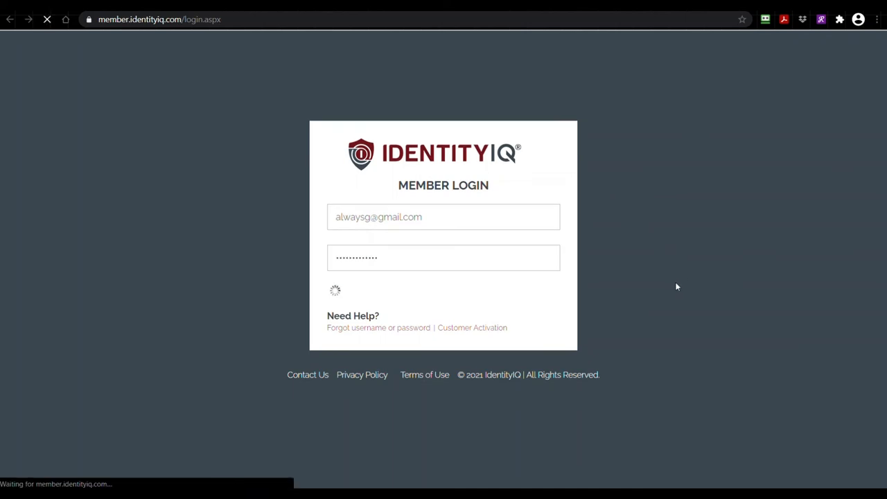
click(443, 291)
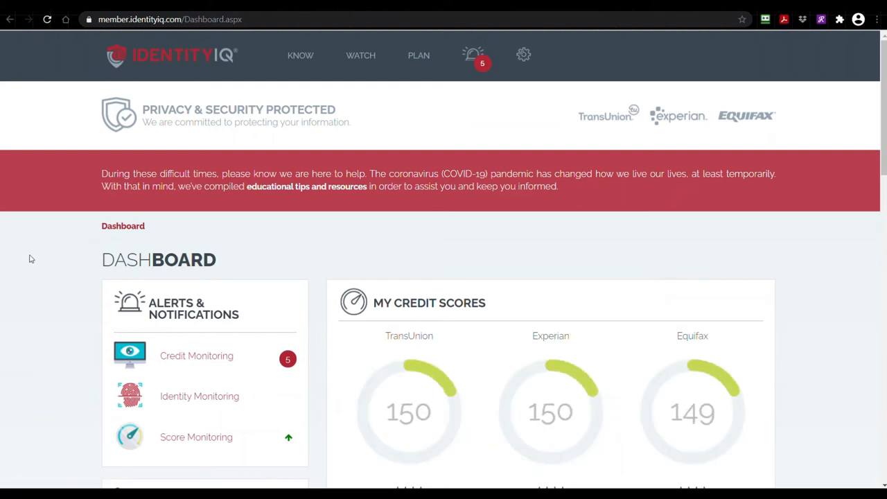
- Scroll the dashboard to reveal the My Credit Scores gauges: 665, 693, 690, all Good
scroll(down, 3)
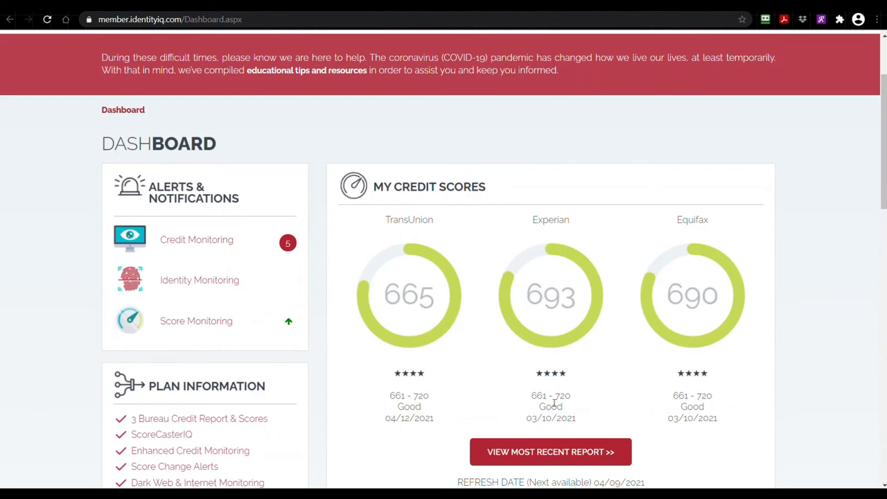
mouse_move(372, 410)
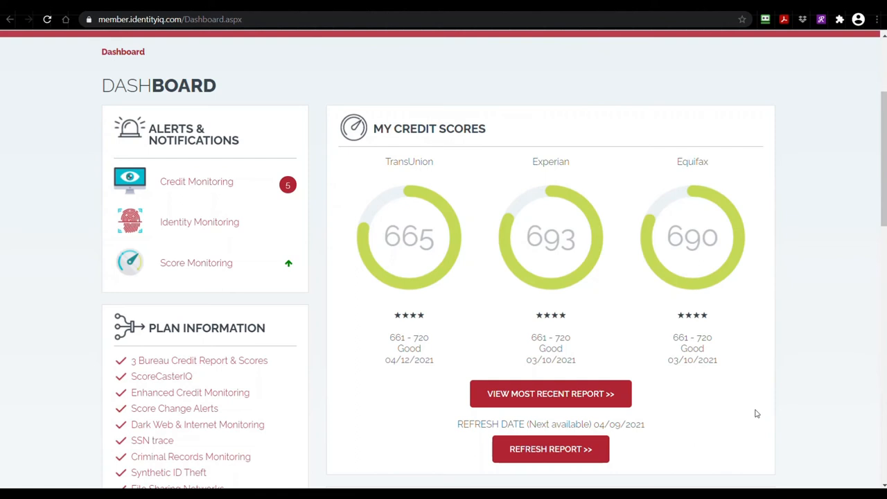
scroll(down, 3)
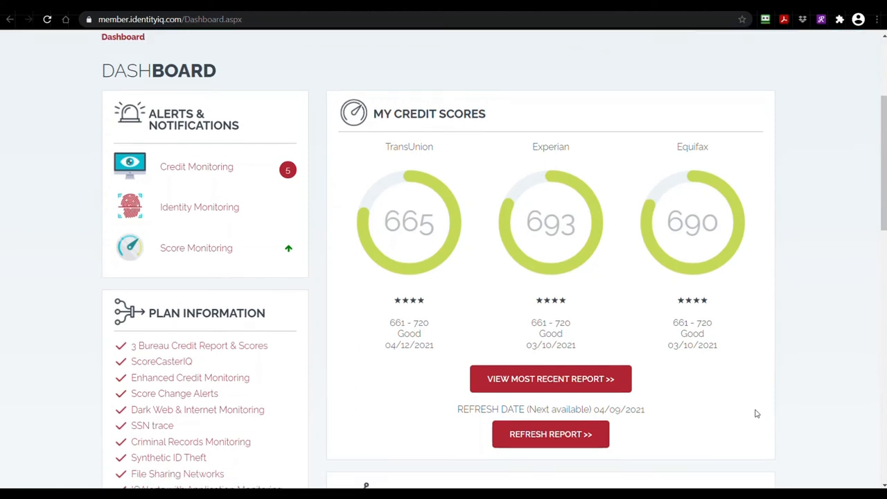
scroll(down, 3)
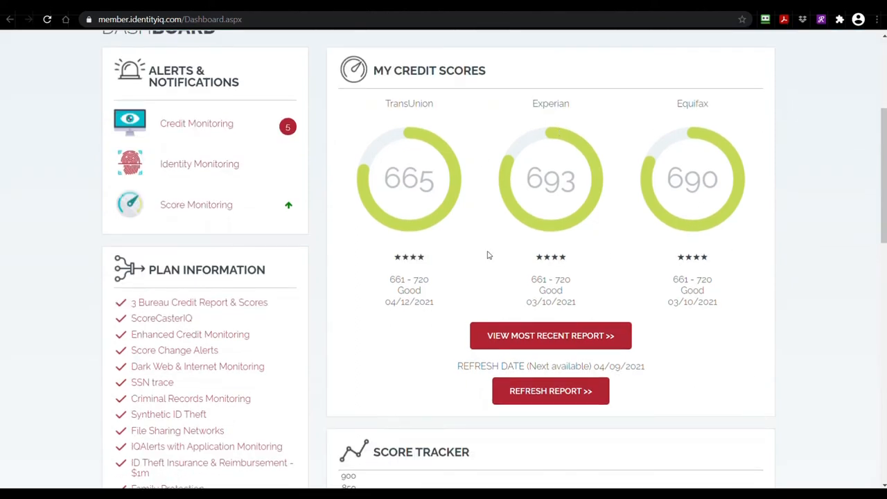
mouse_move(784, 211)
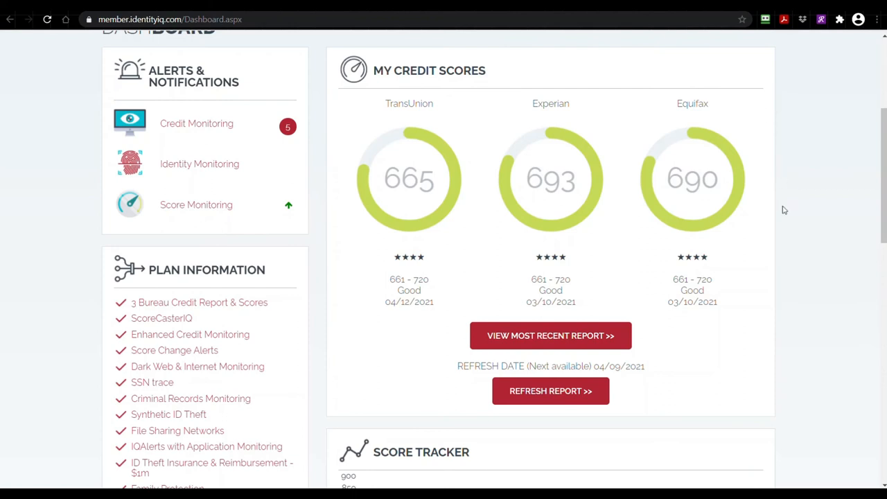
mouse_move(779, 261)
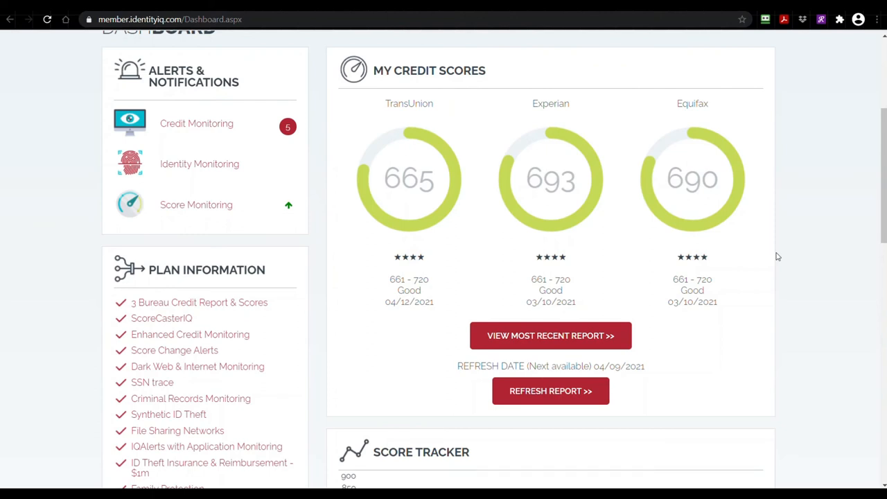
scroll(down, 3)
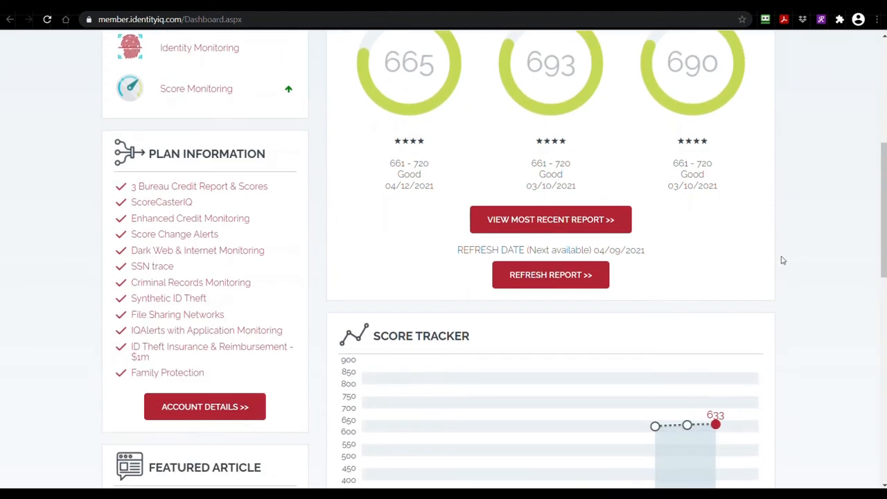
scroll(down, 3)
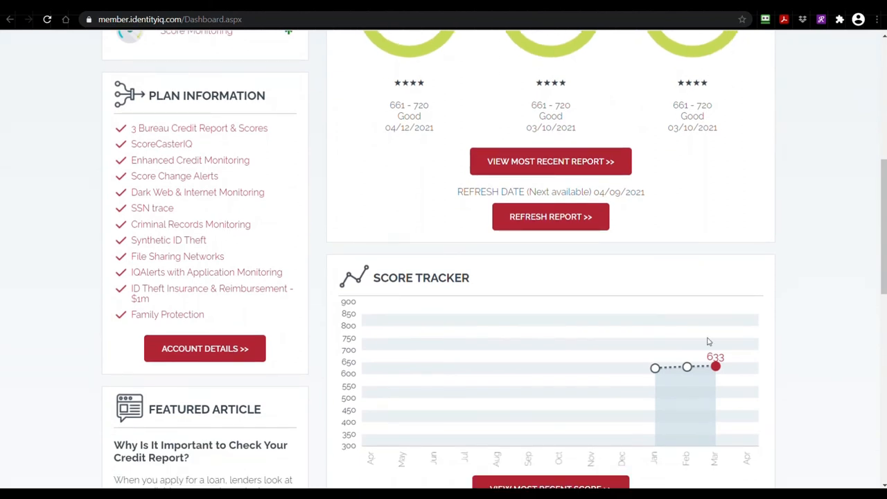
mouse_move(804, 194)
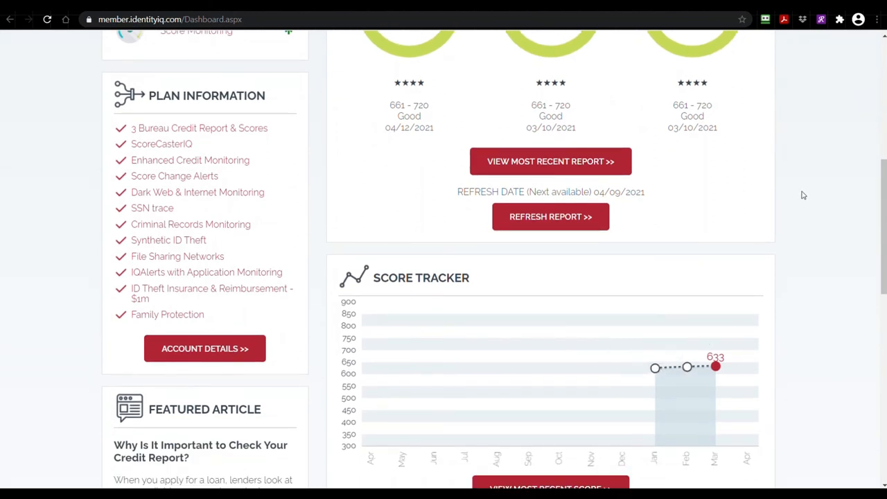
scroll(down, 3)
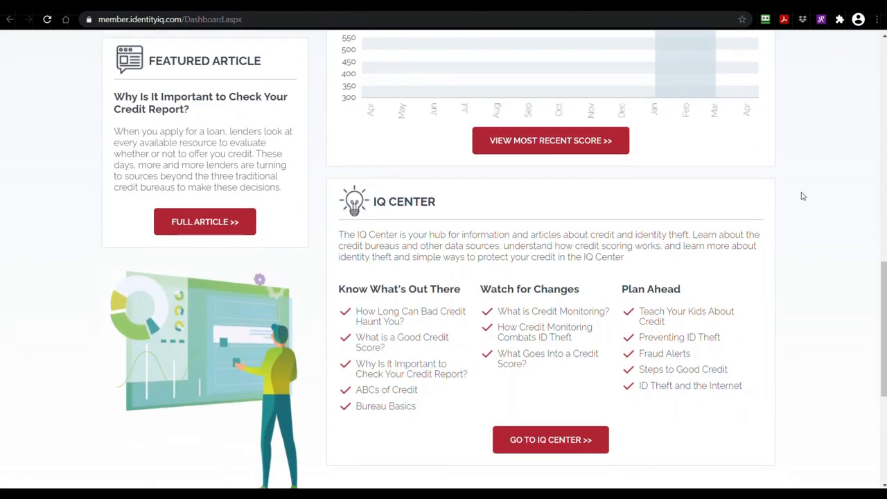
scroll(up, 3)
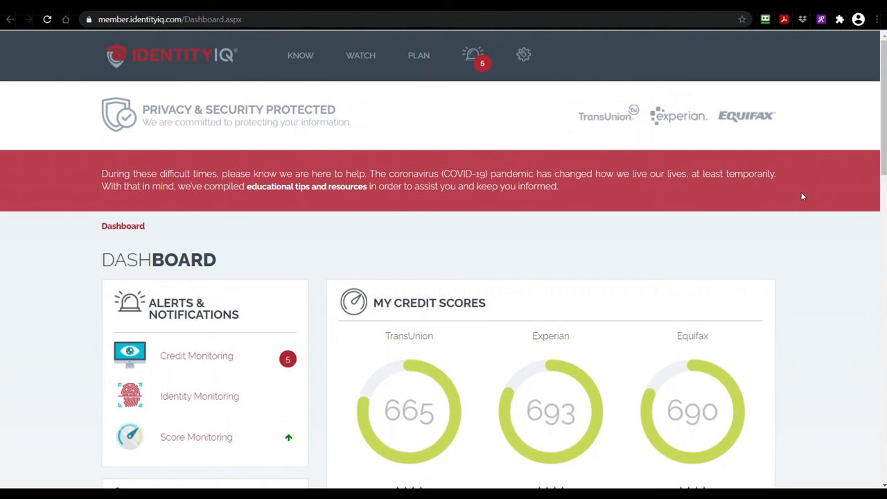
mouse_move(798, 197)
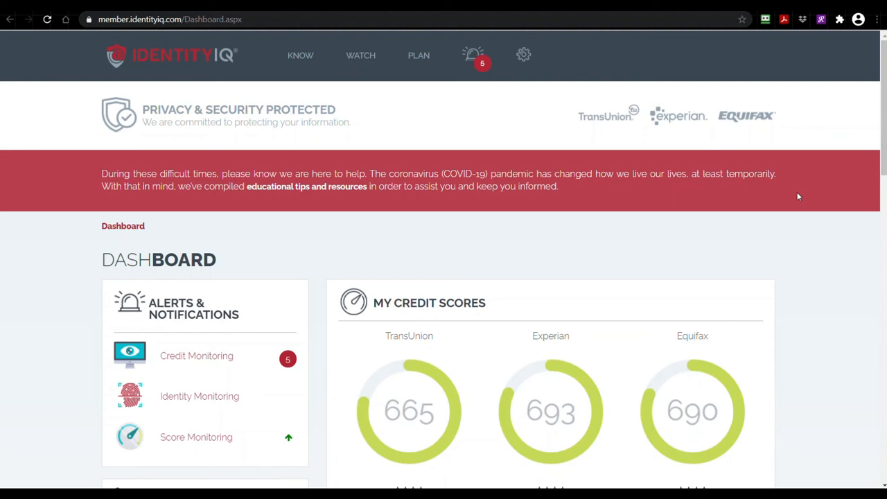
- Reveal the account menu showing the SECURE MAX+ plan, Account Details, Contact Us and Logout
click(524, 55)
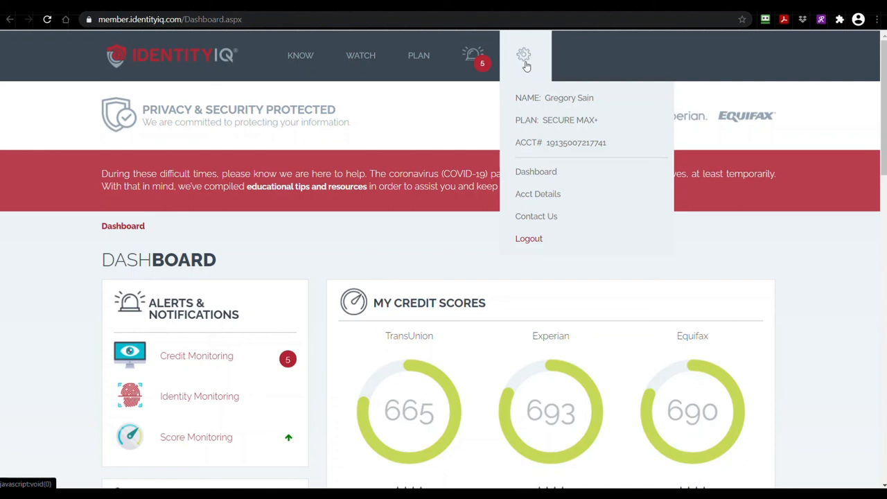
mouse_move(551, 109)
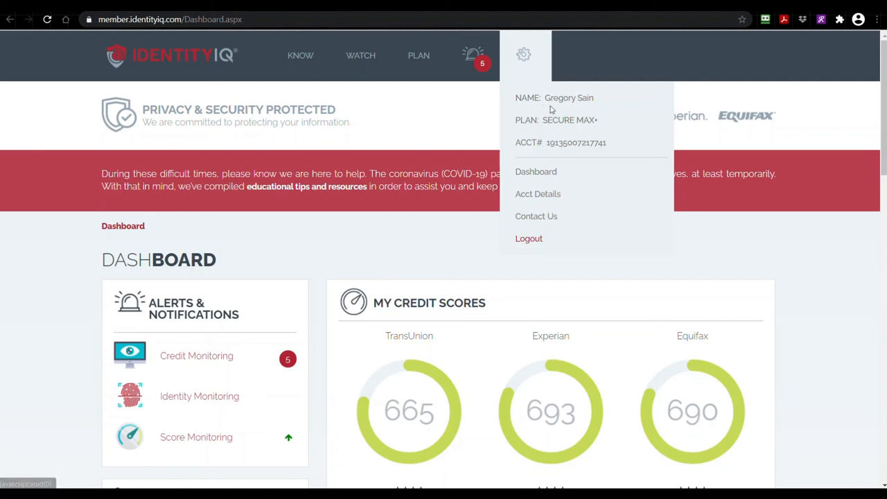